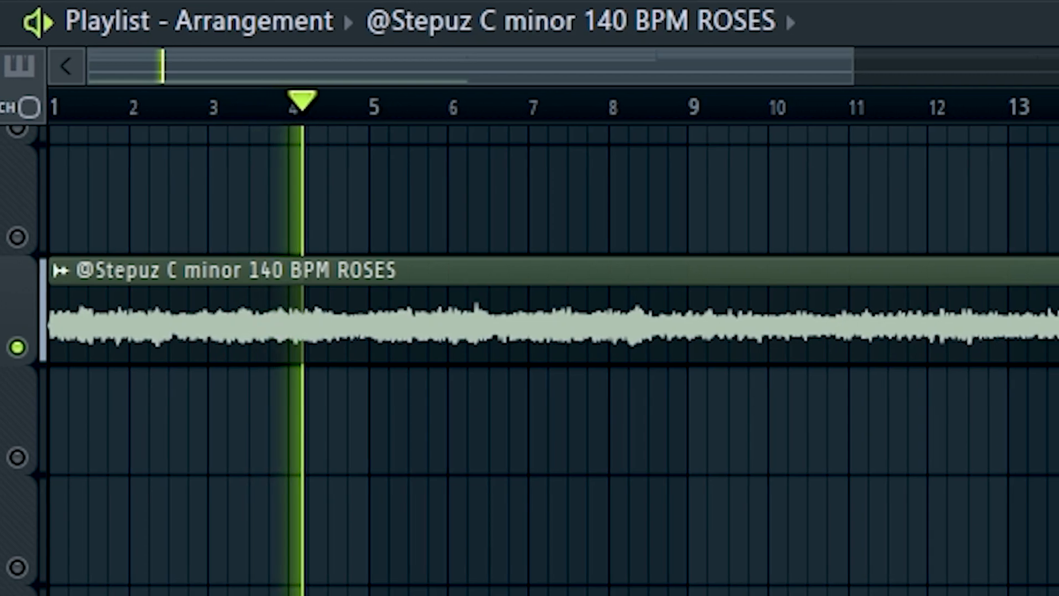
- Find the Kontakt #3 insert and turn Fruity Stereo Enhancer's Phase Offset knob
scroll("right", 3)
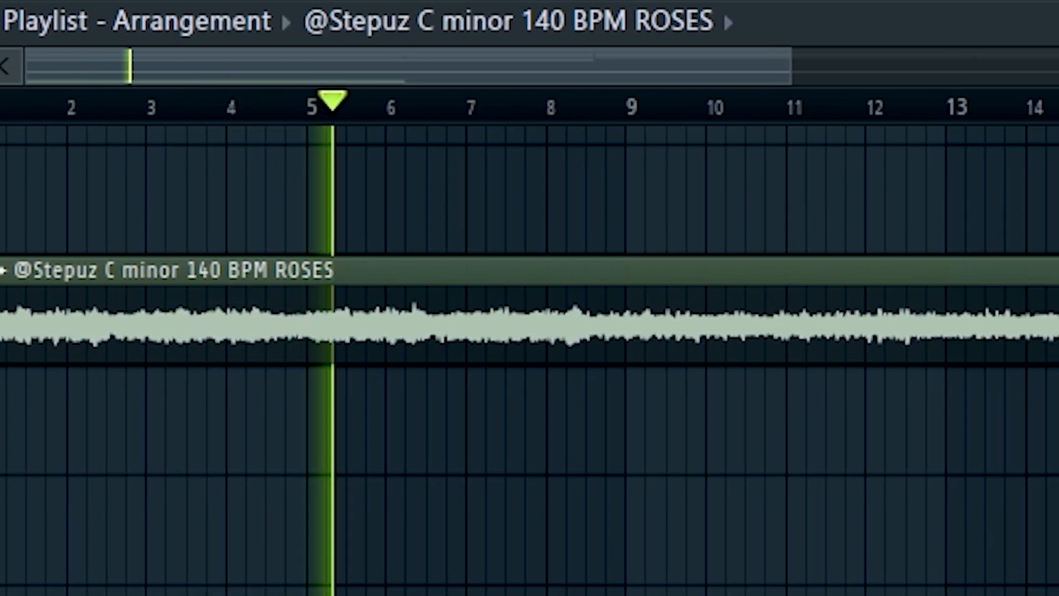
scroll("right", 3)
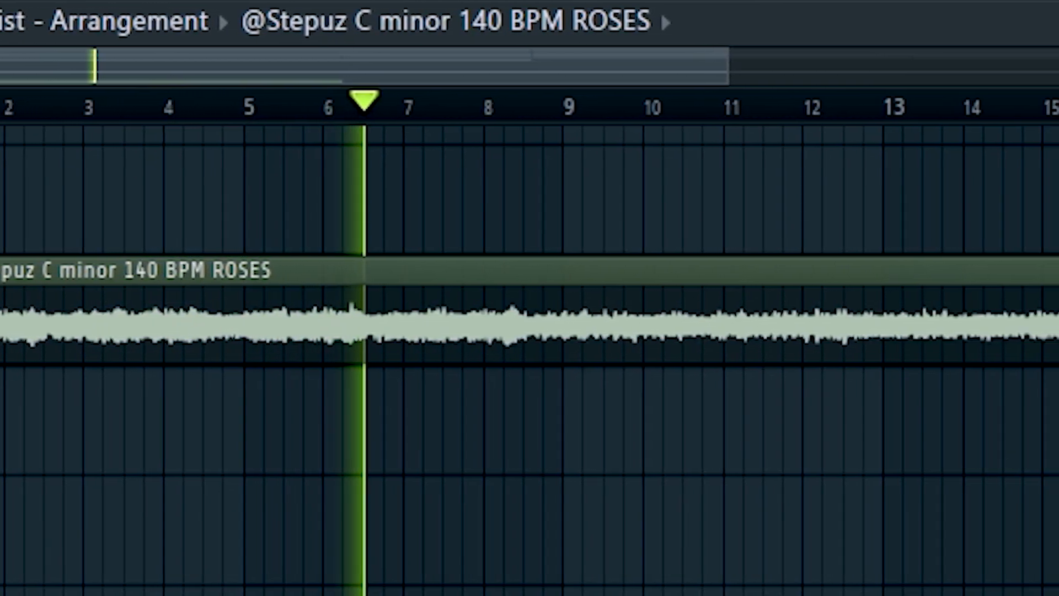
scroll("right", 3)
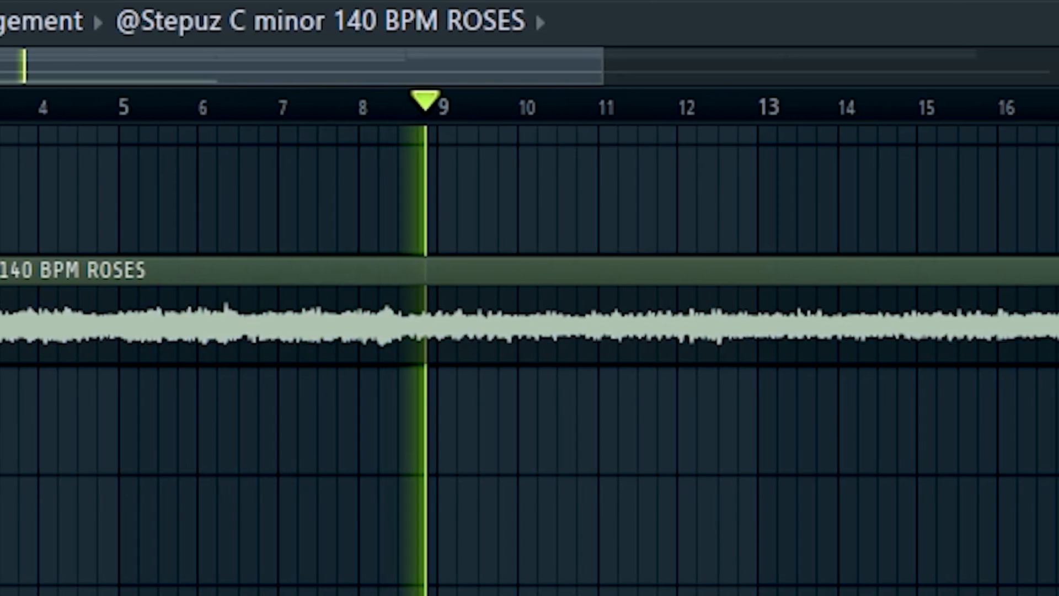
scroll("right", 3)
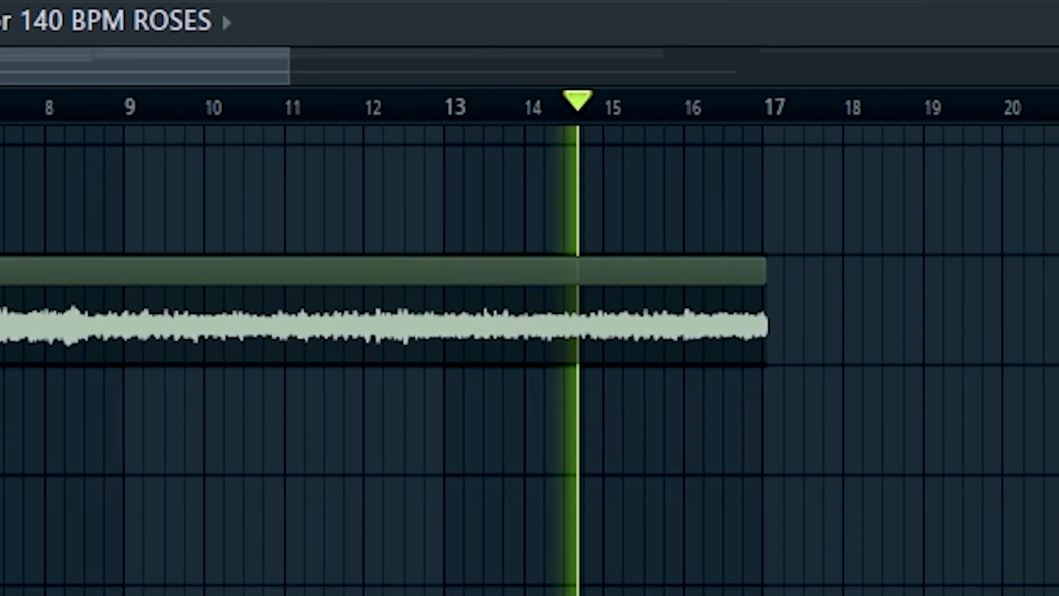
scroll("right", 3)
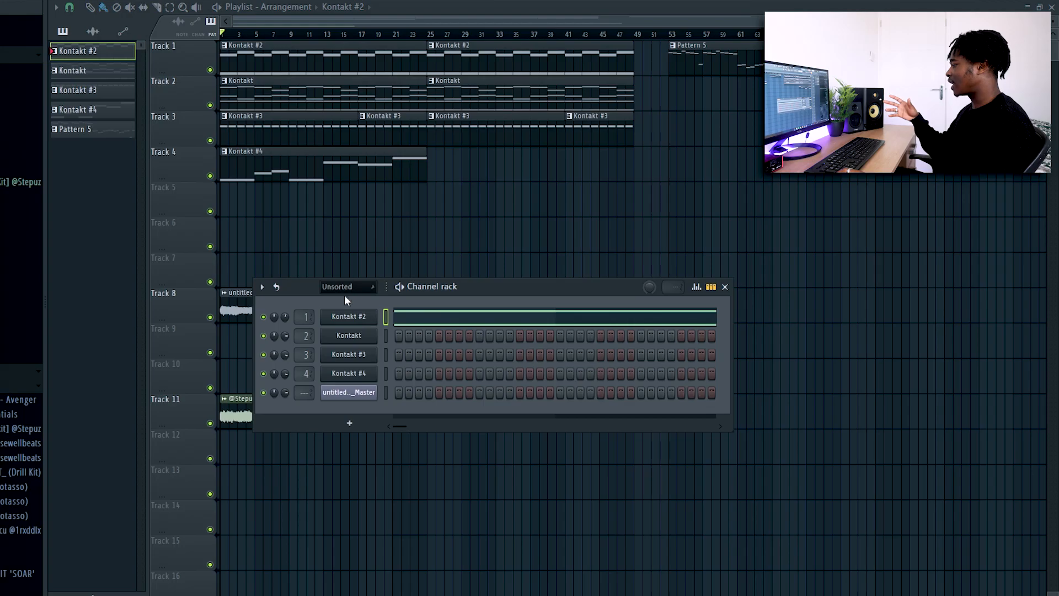
double_click(349, 316)
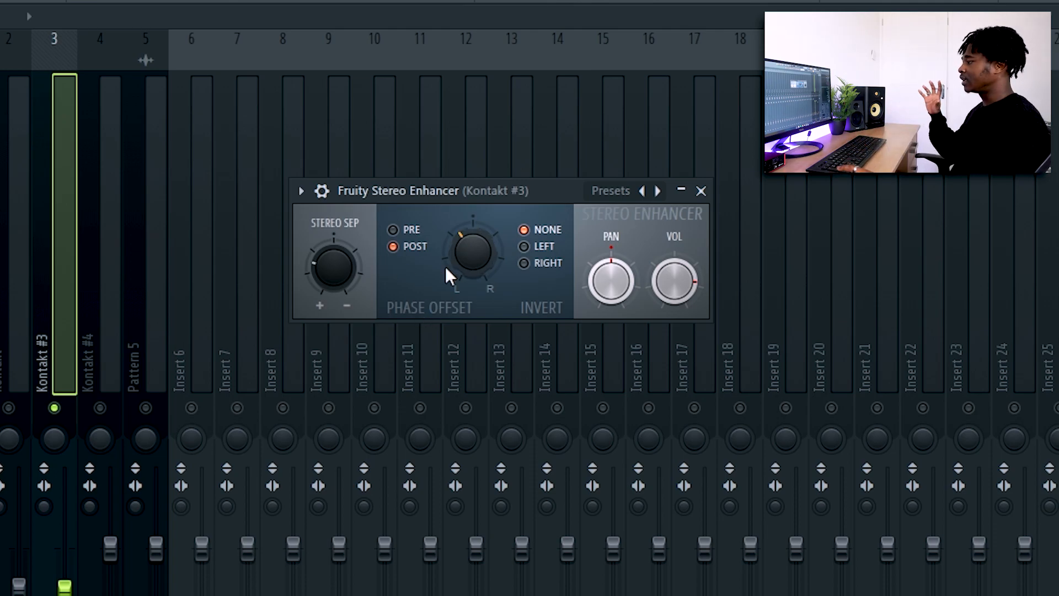
mouse_move(463, 253)
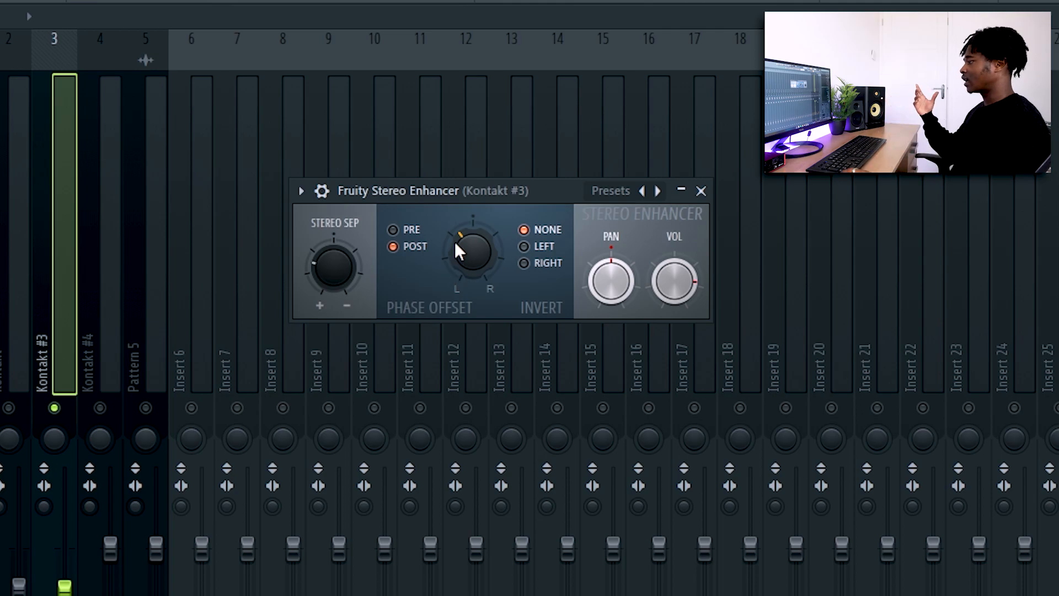
left_click(700, 190)
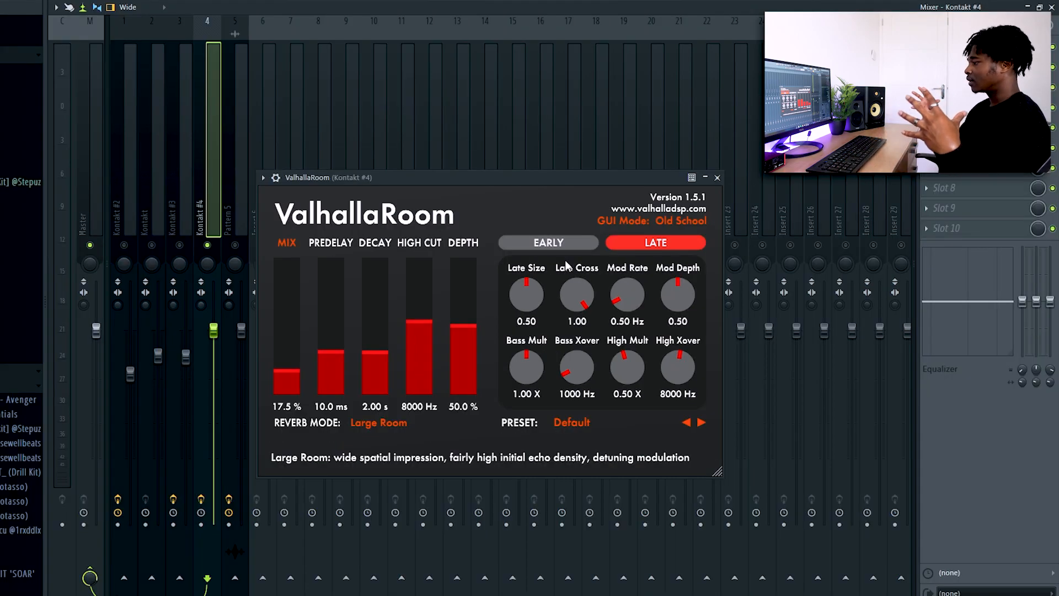
mouse_move(717, 177)
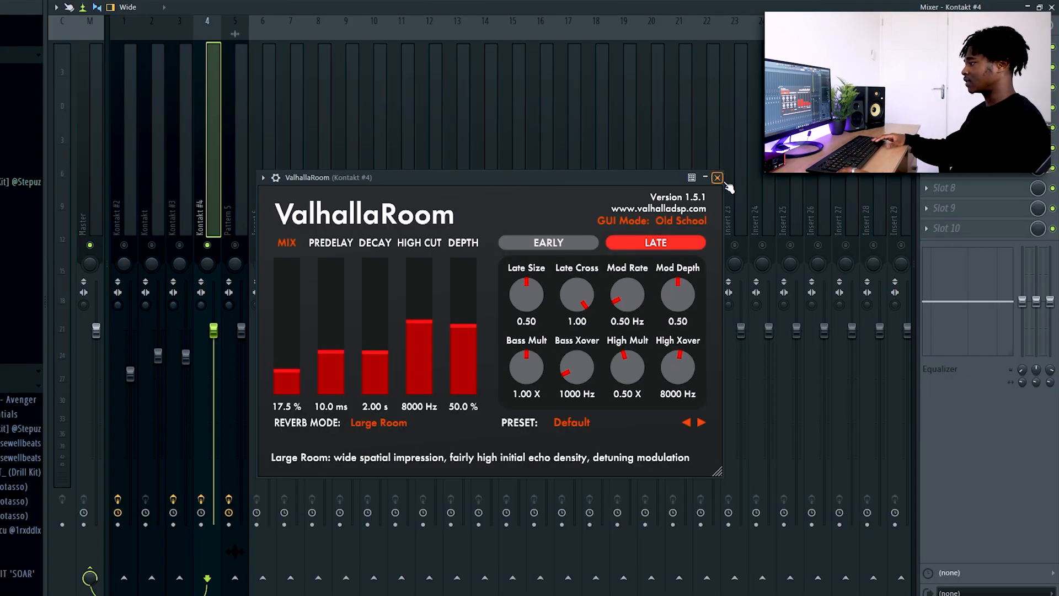
- Close the Kontakt #4 ValhallaRoom window, leaving Large Room at 17.5% mix
left_click(717, 177)
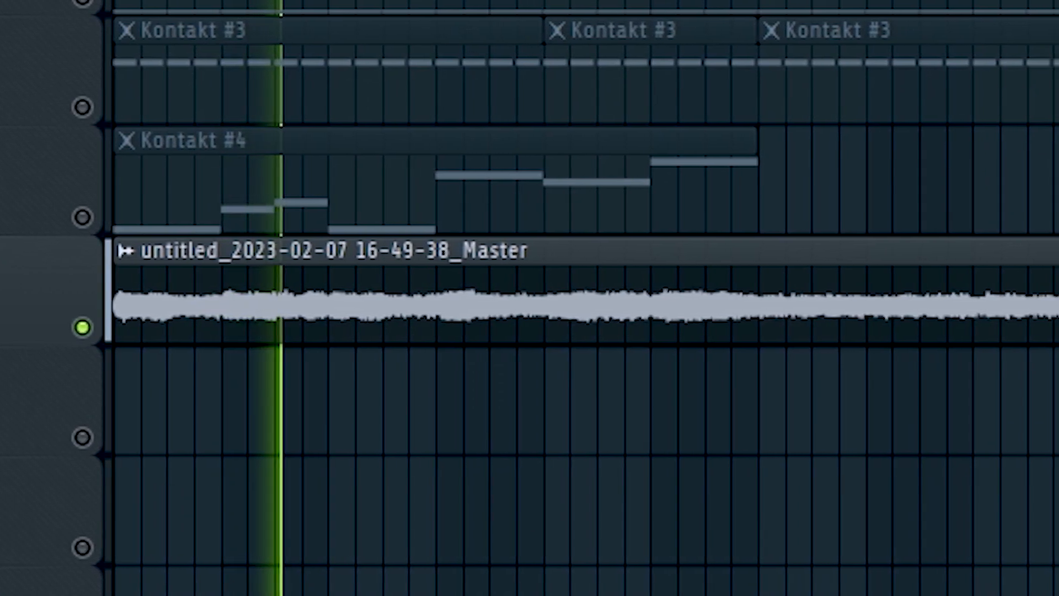
- Scroll the Playlist right across the rendered master clip on Track 5
scroll("right", 3)
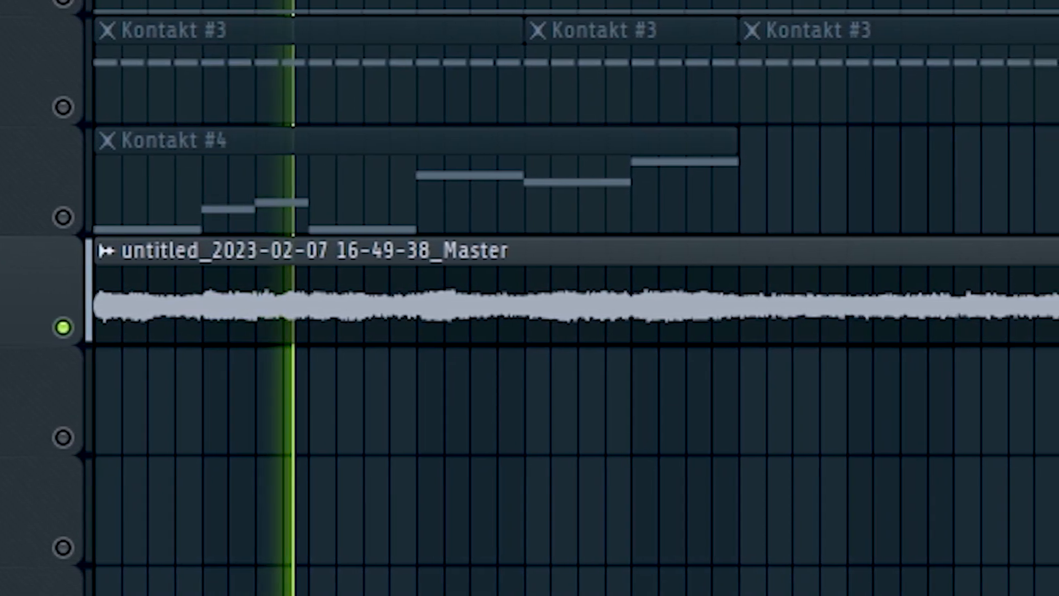
scroll("right", 3)
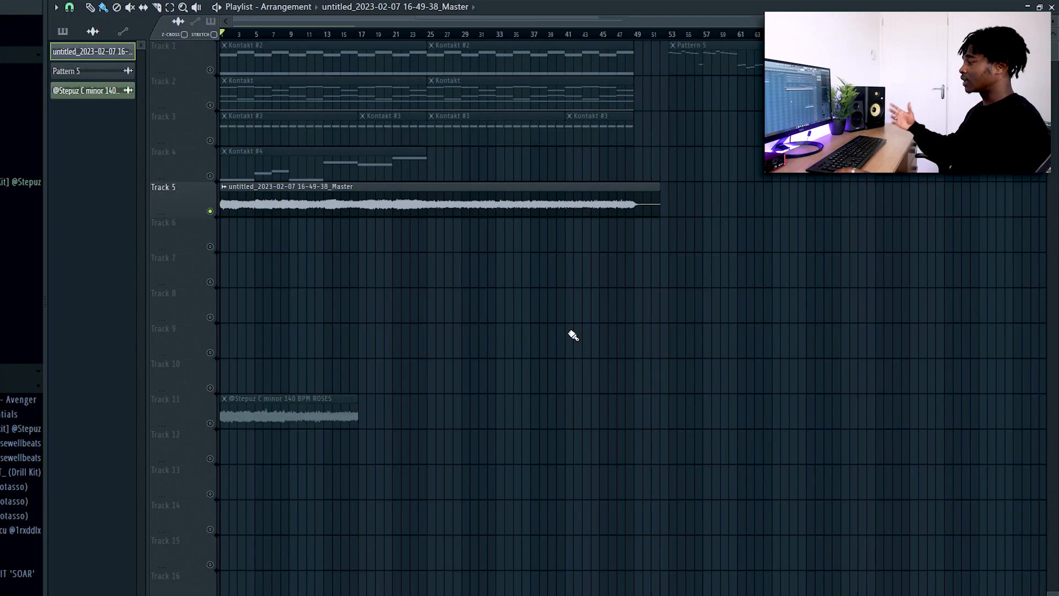
mouse_move(449, 239)
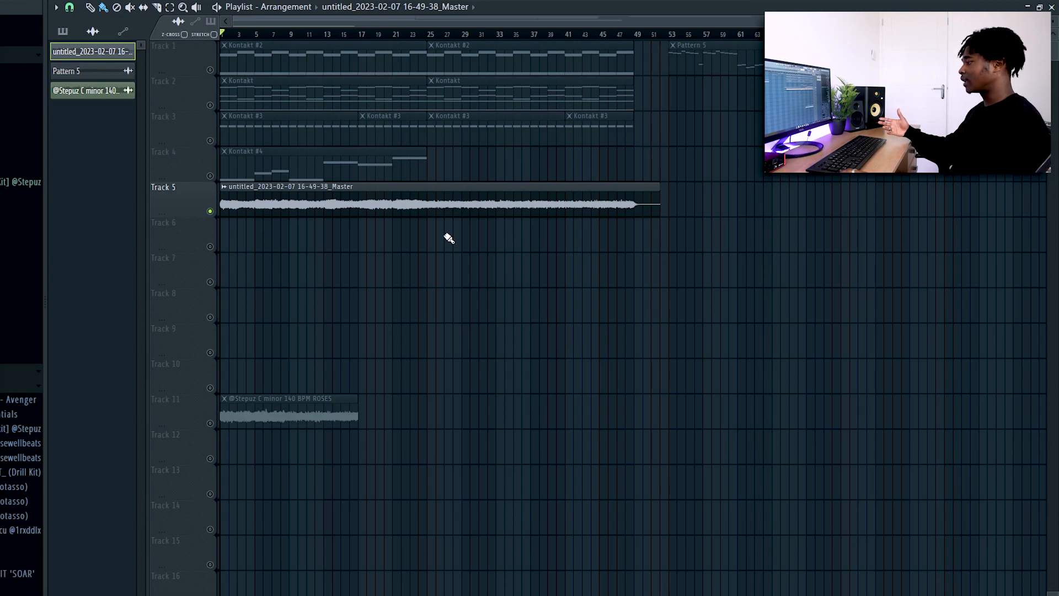
- Send the rendered master clip to a new Slicex channel and apply Medium grid slicing
double_click(406, 202)
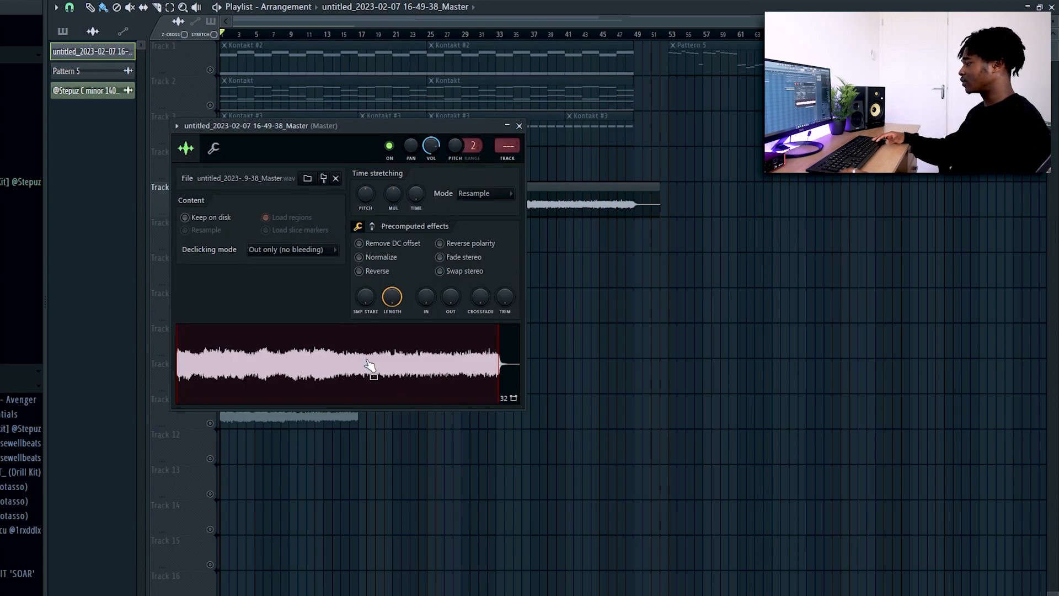
right_click(370, 367)
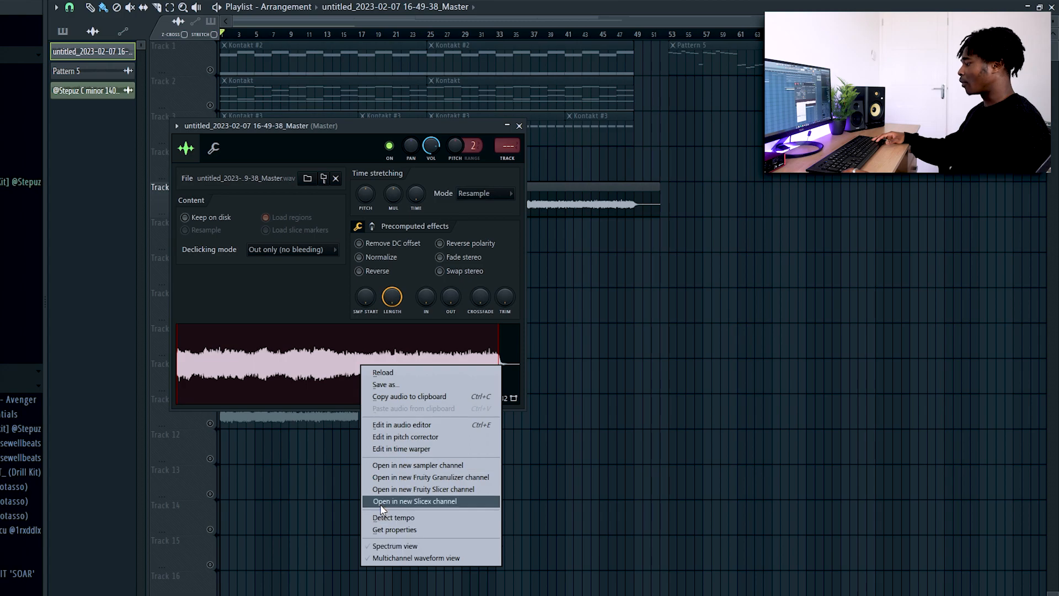
left_click(414, 501)
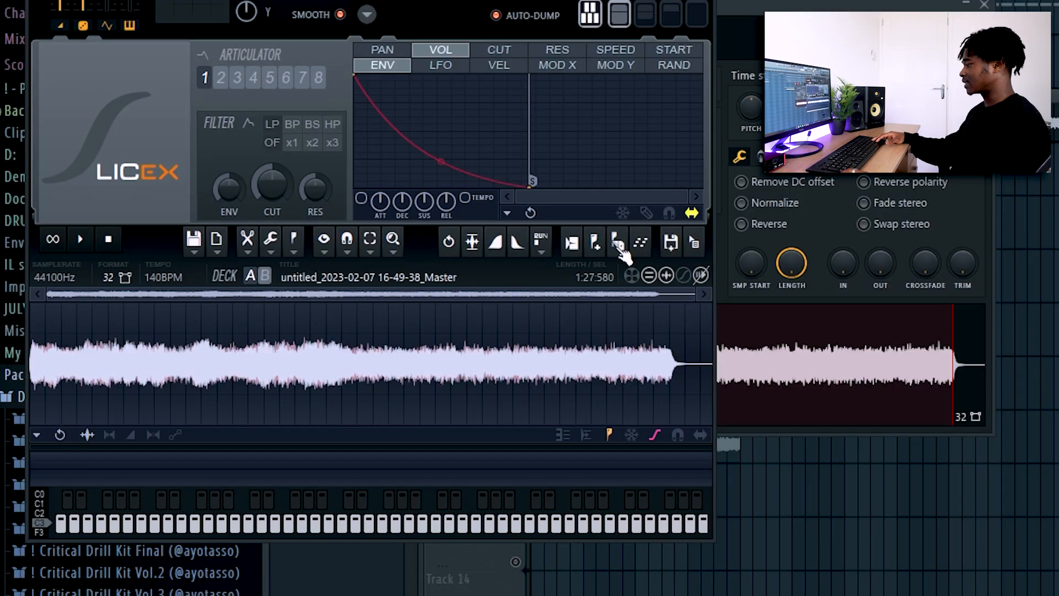
left_click(594, 241)
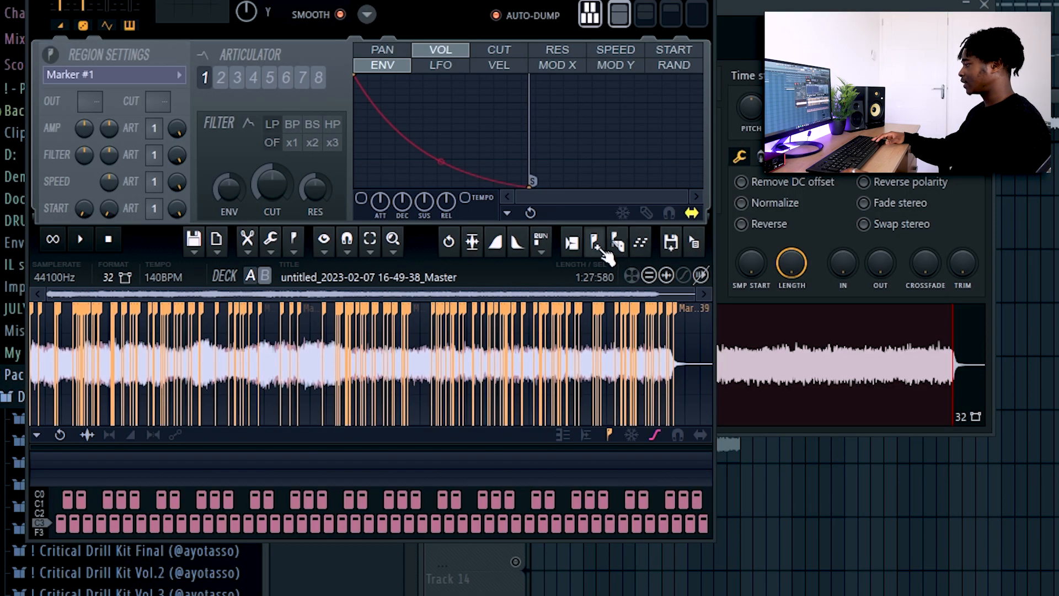
left_click(594, 242)
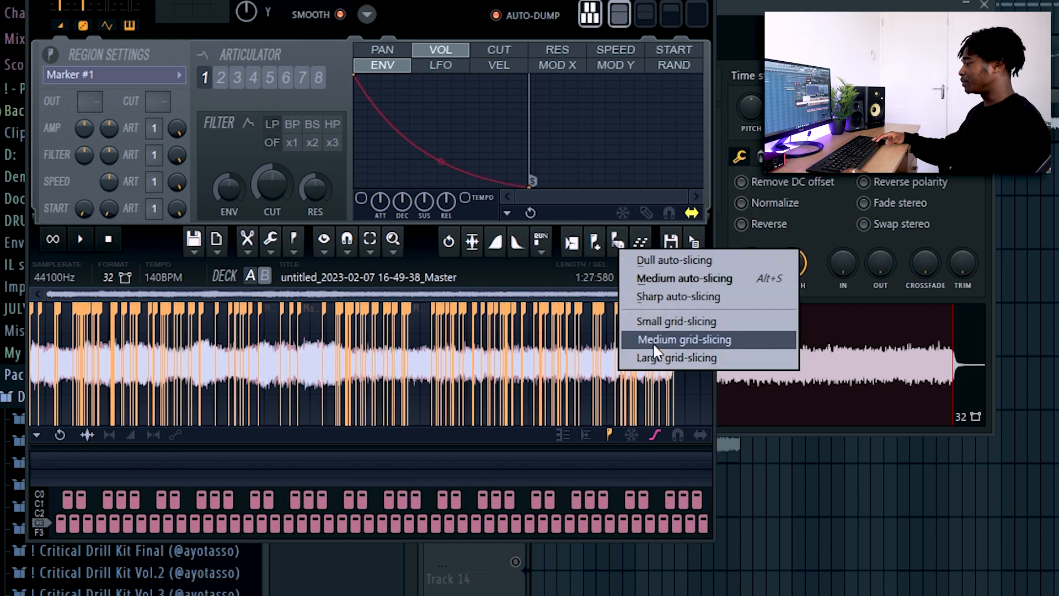
left_click(683, 339)
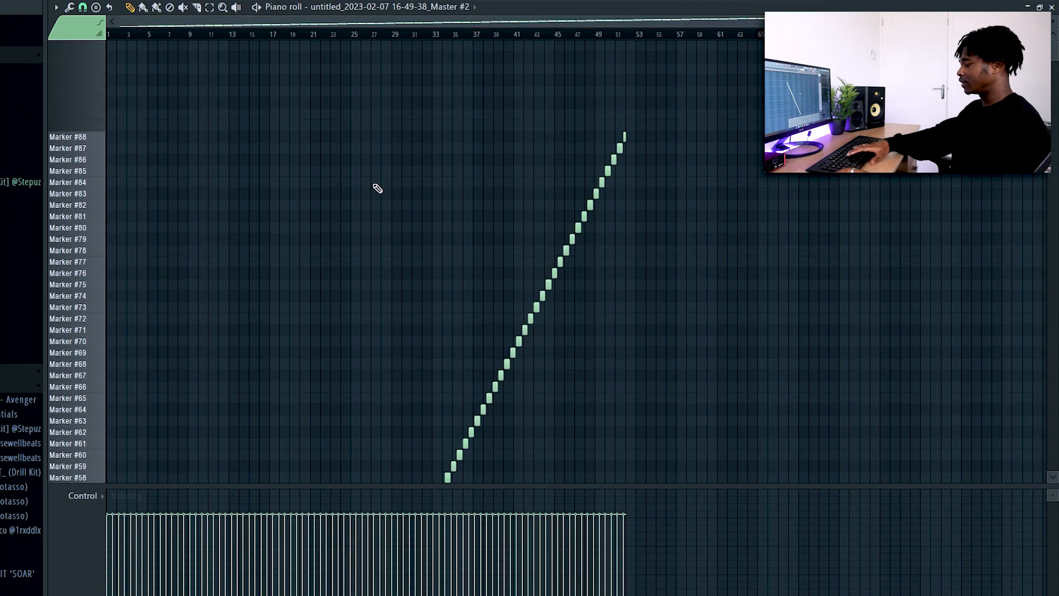
- Scroll through the Slicex marker notes in the piano roll and select them all
scroll("down", 3)
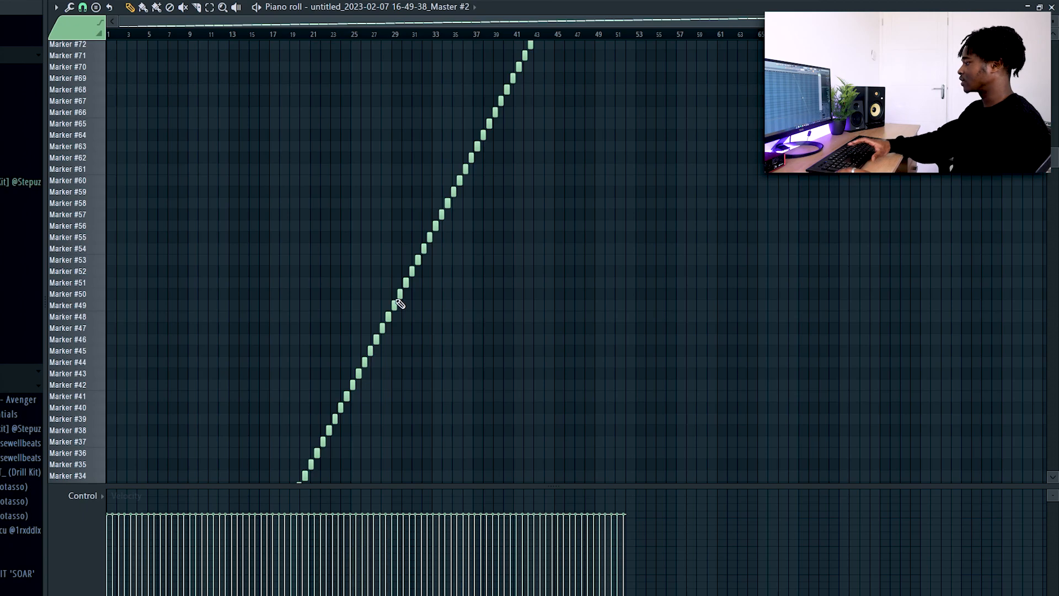
key("Ctrl+A")
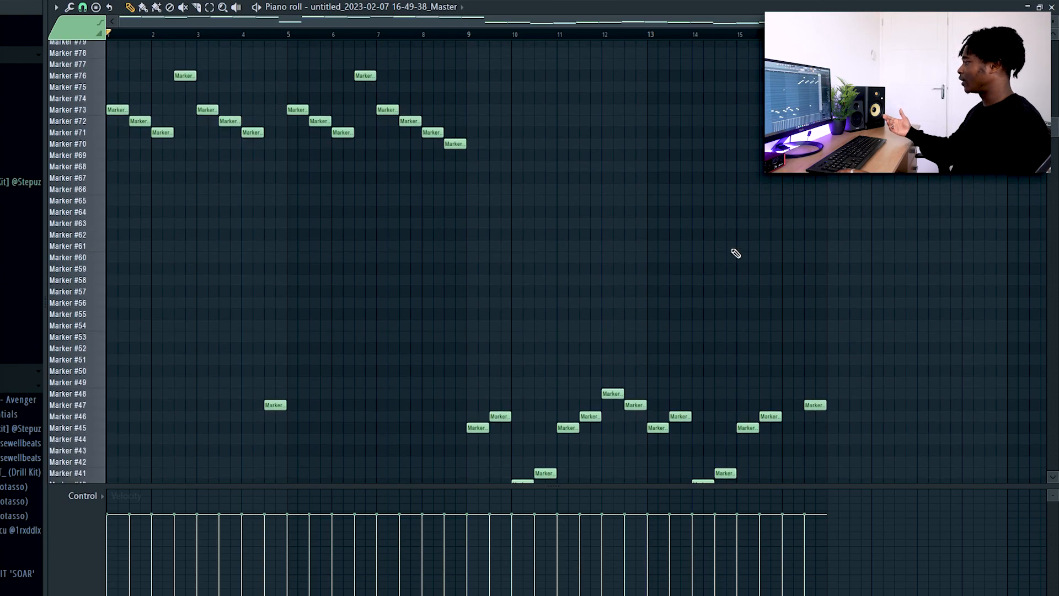
mouse_move(173, 129)
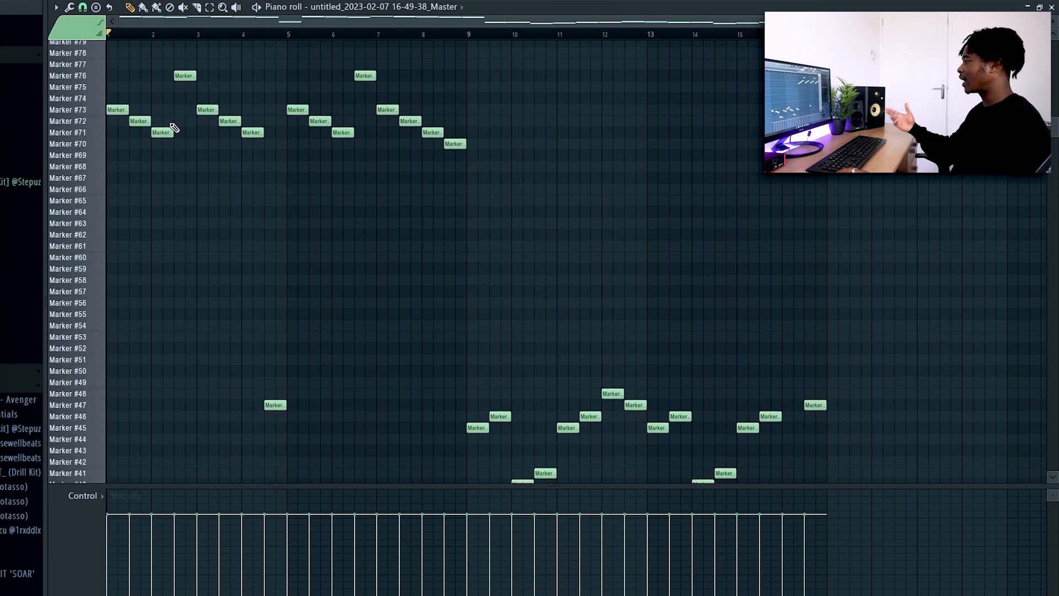
left_click(67, 109)
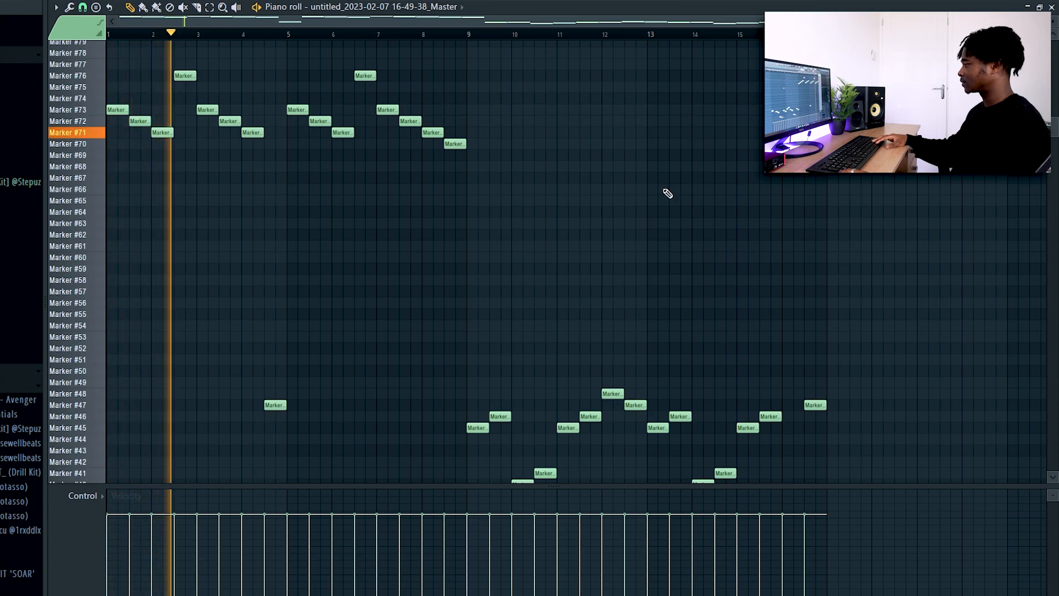
left_click(223, 33)
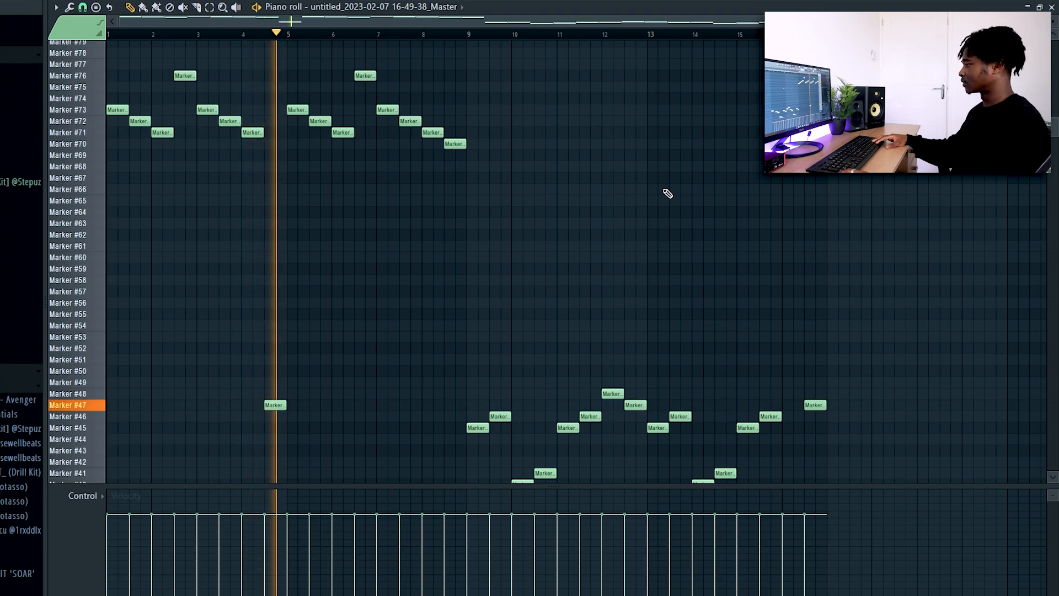
left_click(328, 34)
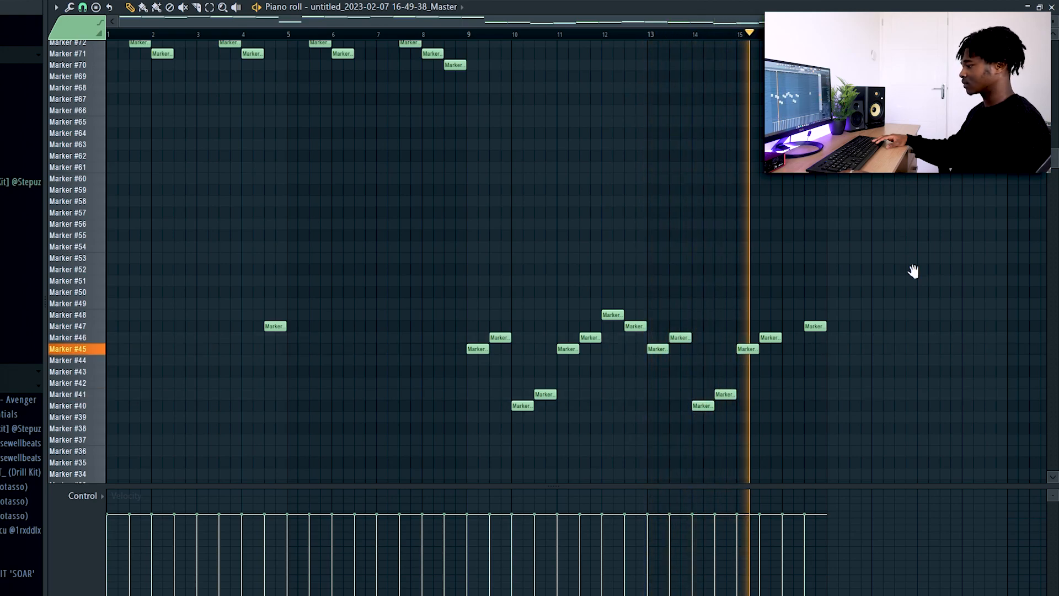
scroll("down", 3)
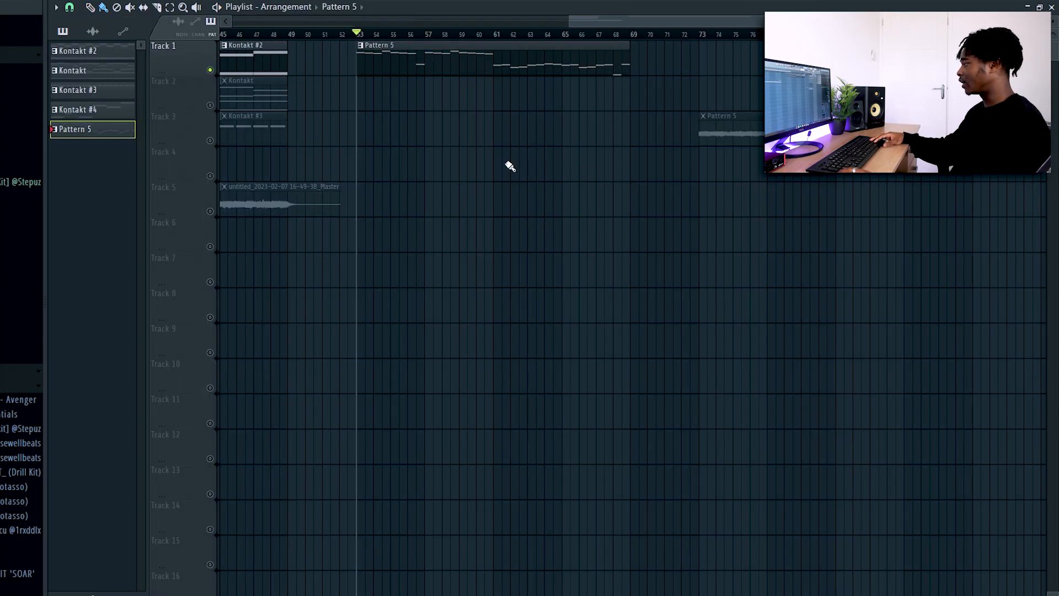
- Render Pattern 5 to an audio clip with Quick render from the pattern picker
right_click(75, 129)
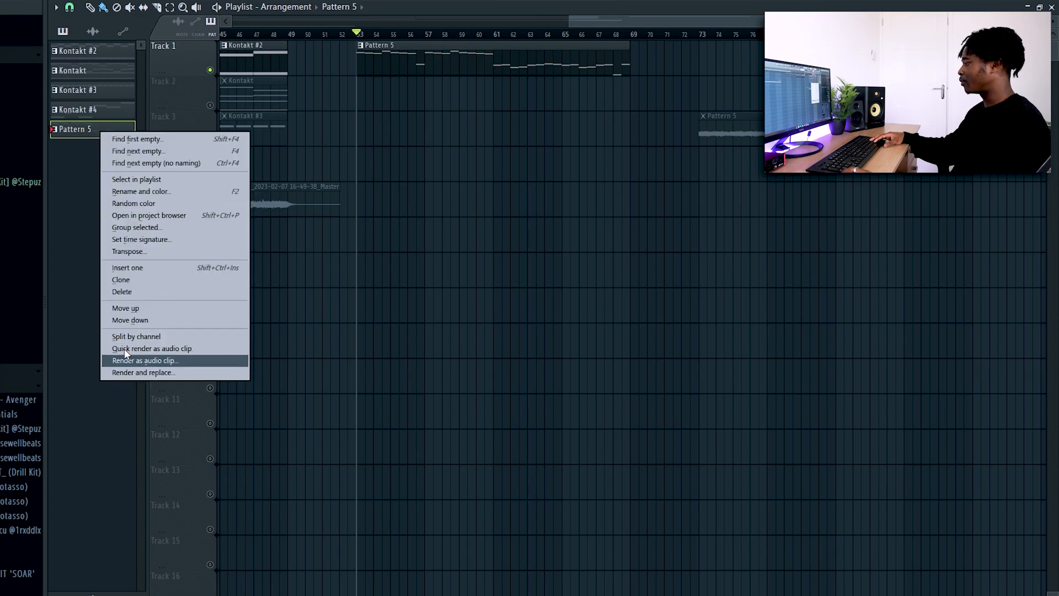
mouse_move(169, 349)
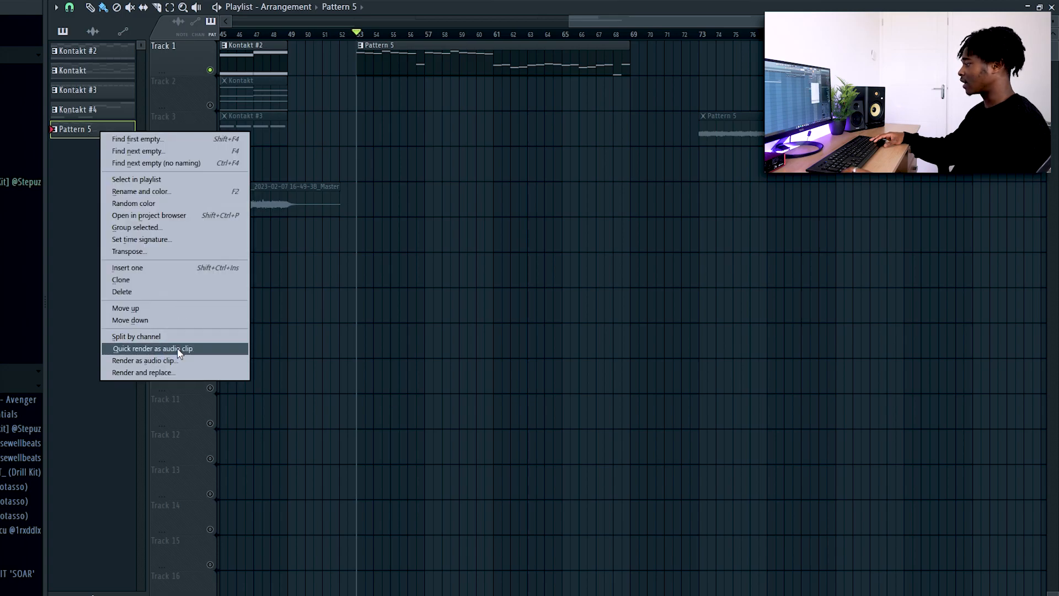
left_click(153, 349)
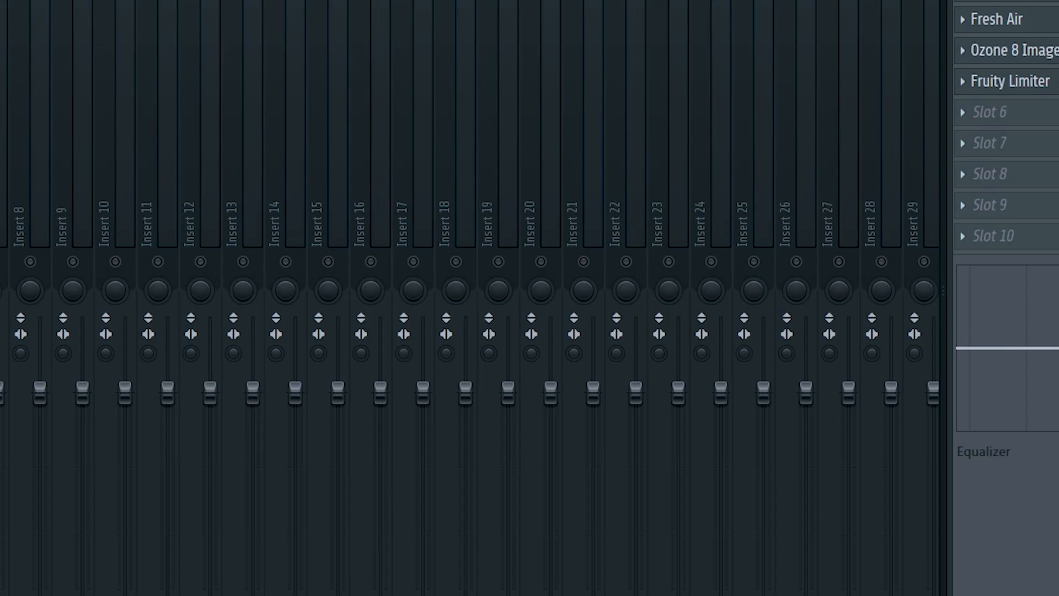
- Open Fresh Air on the Pattern 5 insert, showing Mid Air 3 and High Air 9
left_click(996, 18)
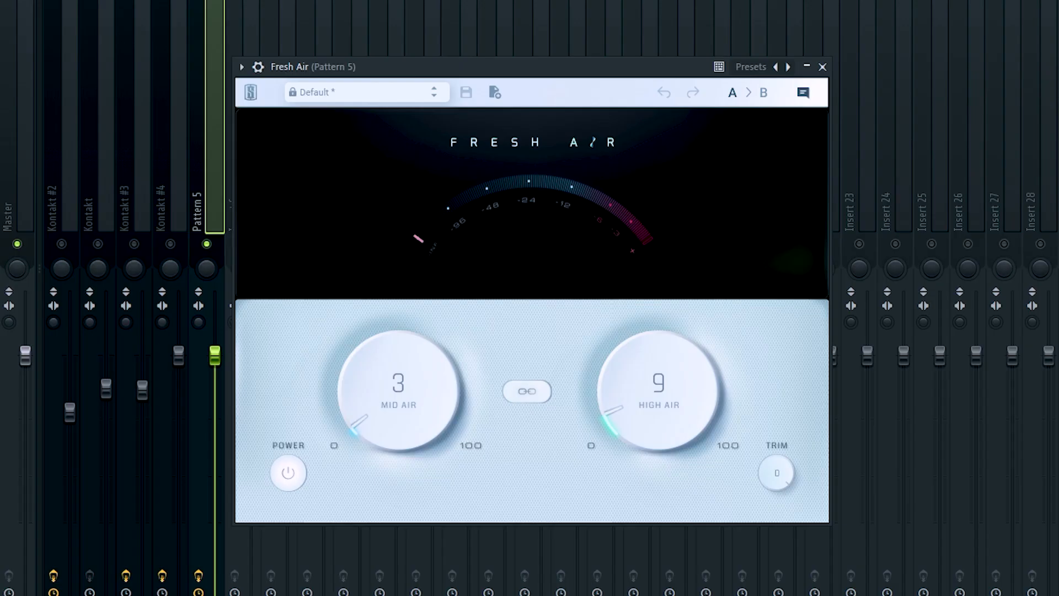